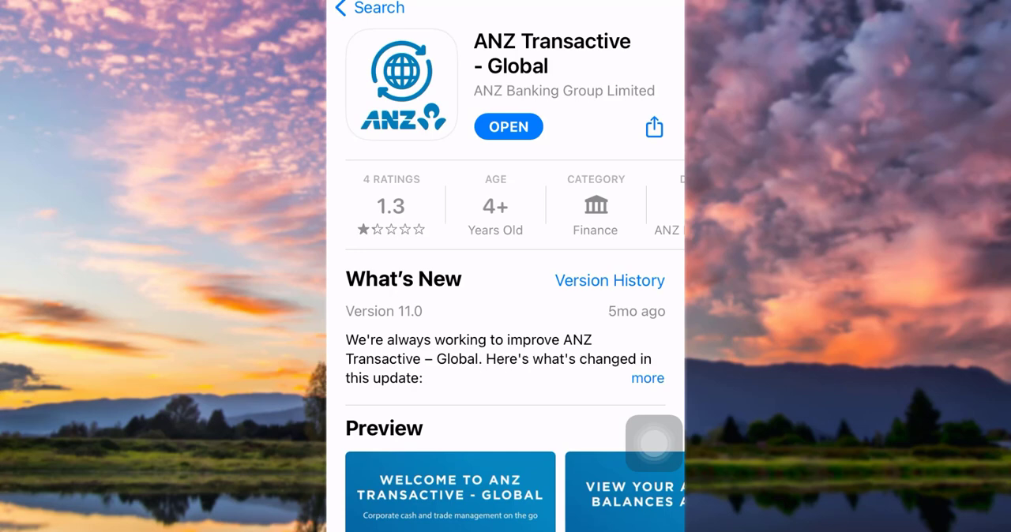
Launch ANZ Transactive – Global from its App Store page to reach the User ID and password sign-in screen.
click(508, 127)
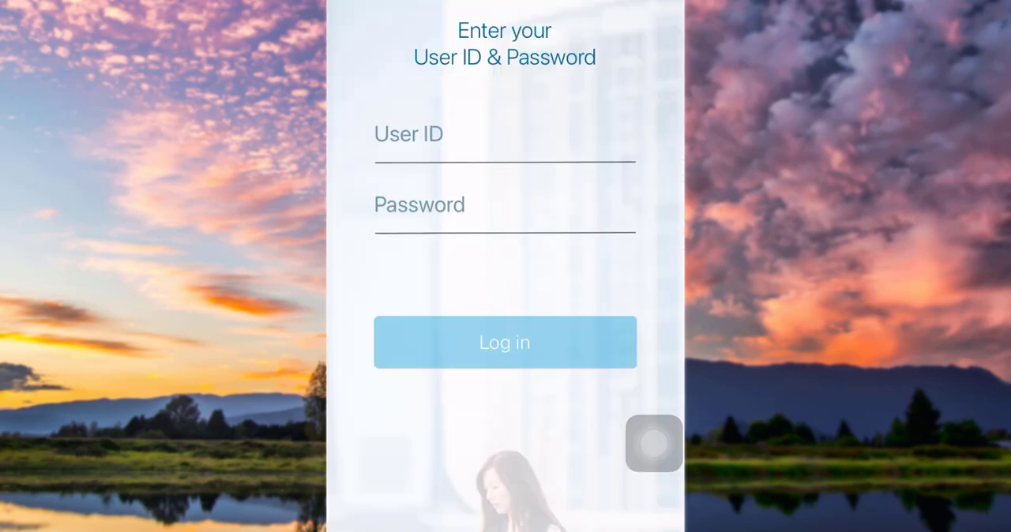